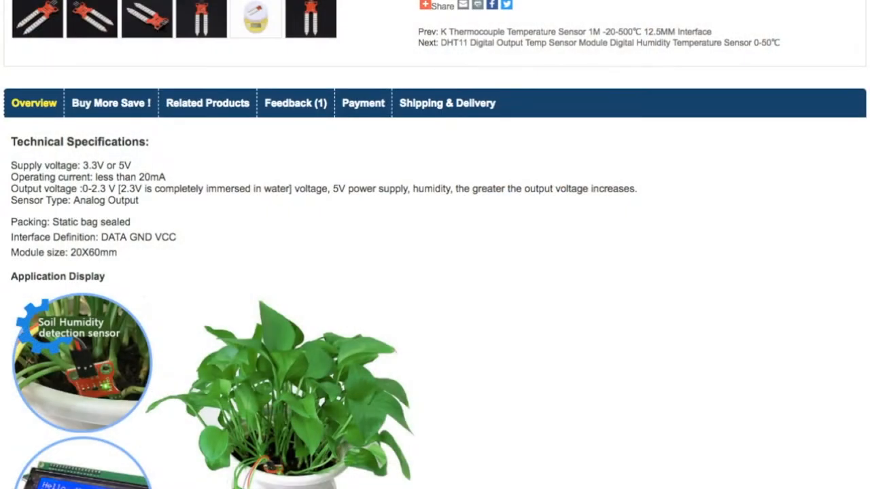
Step: Review the Moisture_sensor sketch's analogRead, sensor-value print and final delaytime lines
{"action": "scroll", "scroll_direction": "up", "scroll_amount": 3}
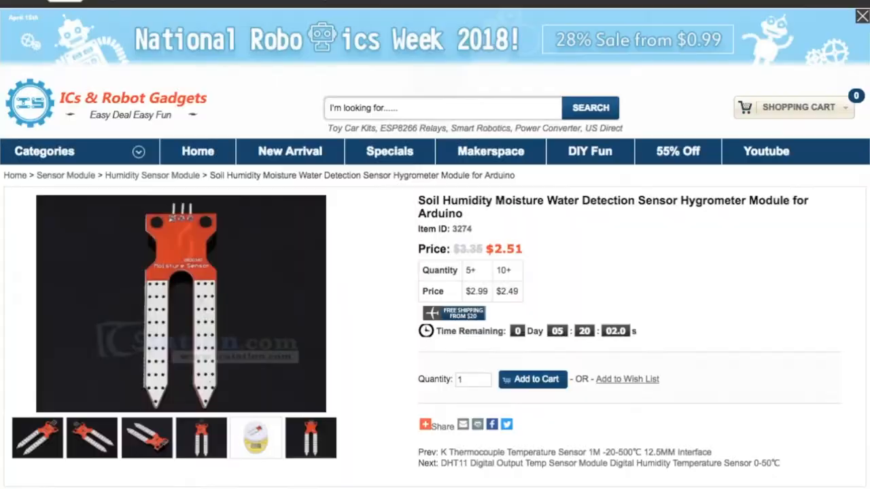
{"action": "scroll", "scroll_direction": "down", "scroll_amount": 3}
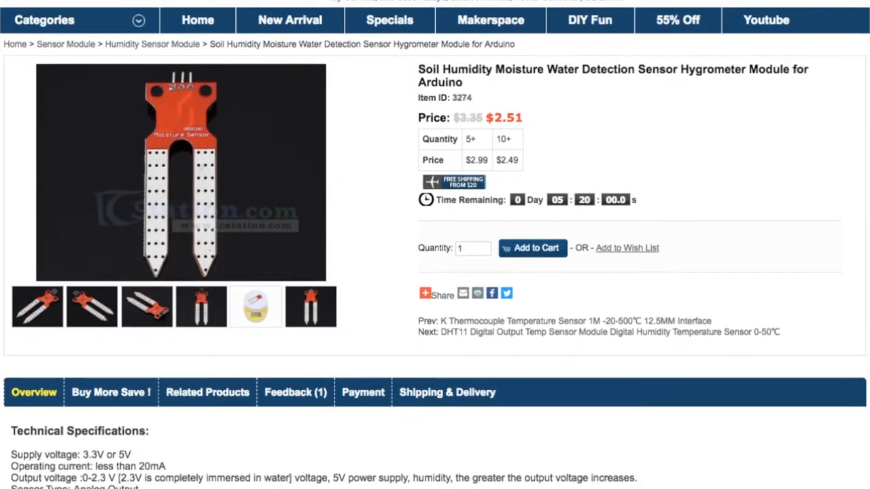
{"action": "scroll", "scroll_direction": "down", "scroll_amount": 3}
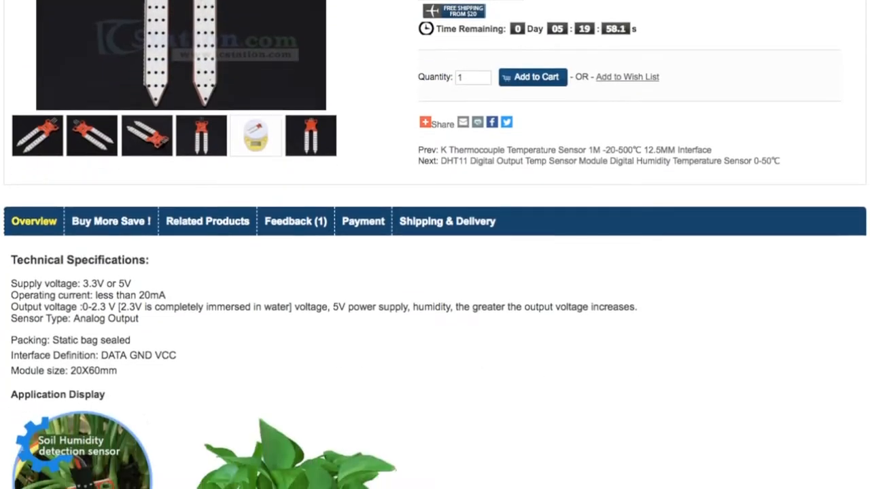
{"action": "scroll", "scroll_direction": "down", "scroll_amount": 3}
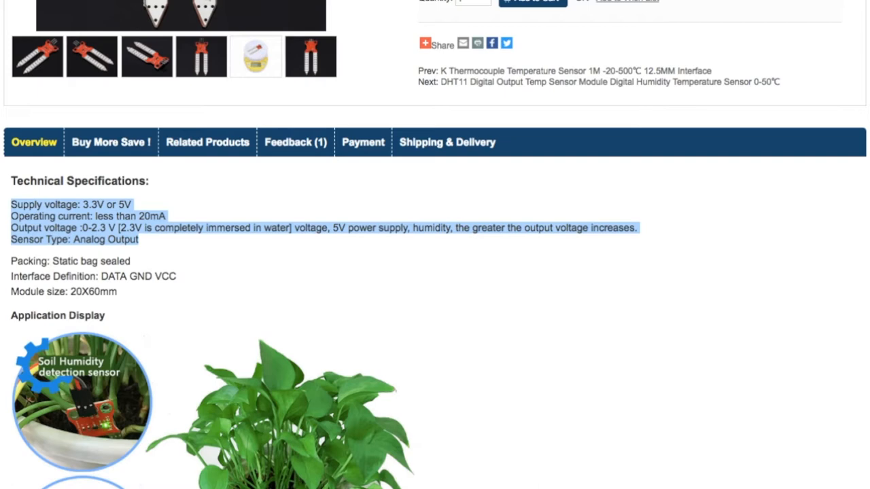
{"action": "scroll", "scroll_direction": "down", "scroll_amount": 3}
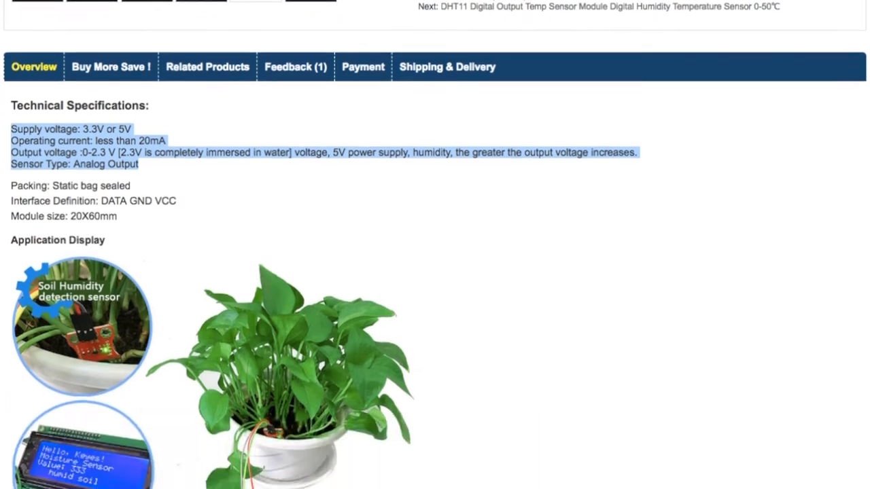
{"action": "scroll", "scroll_direction": "down", "scroll_amount": 3}
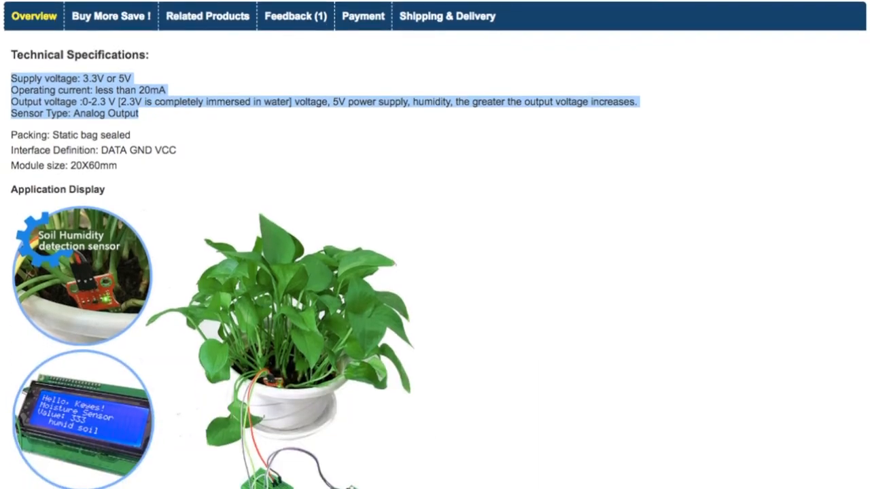
{"action": "scroll", "scroll_direction": "down", "scroll_amount": 3}
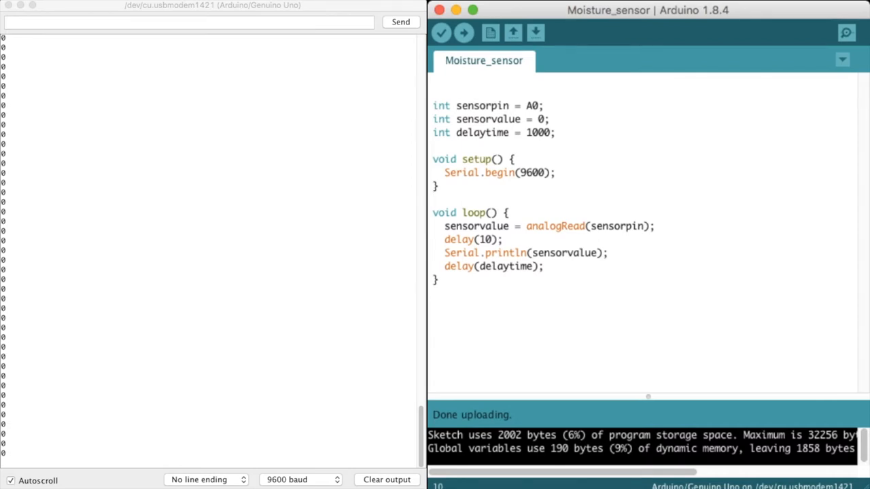
{"action": "double_click", "coordinate": [541, 132]}
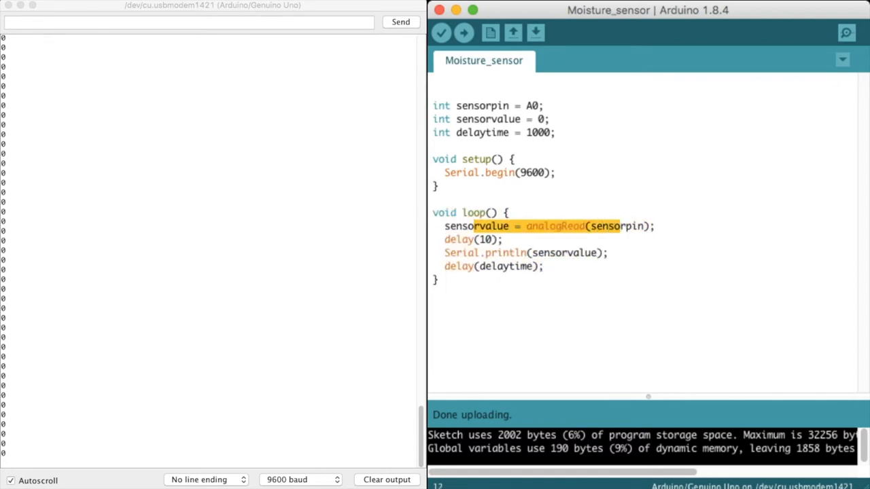
{"action": "left_click", "coordinate": [445, 253]}
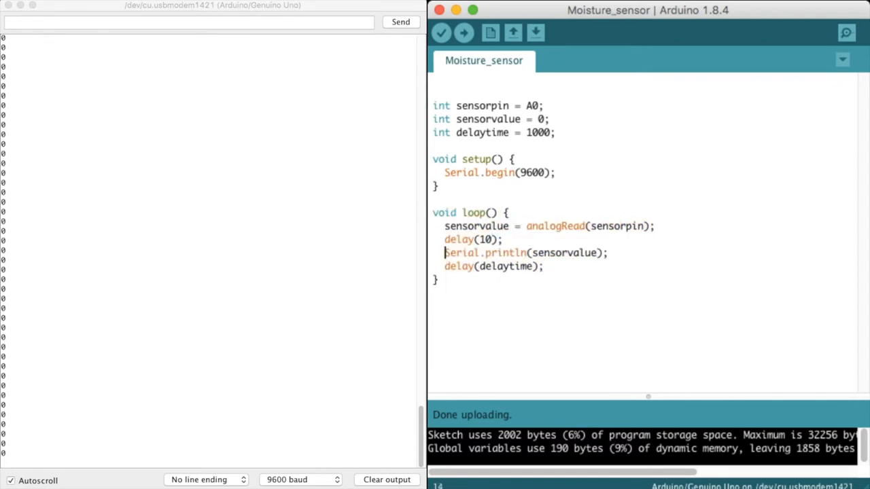
{"action": "triple_click", "coordinate": [524, 253]}
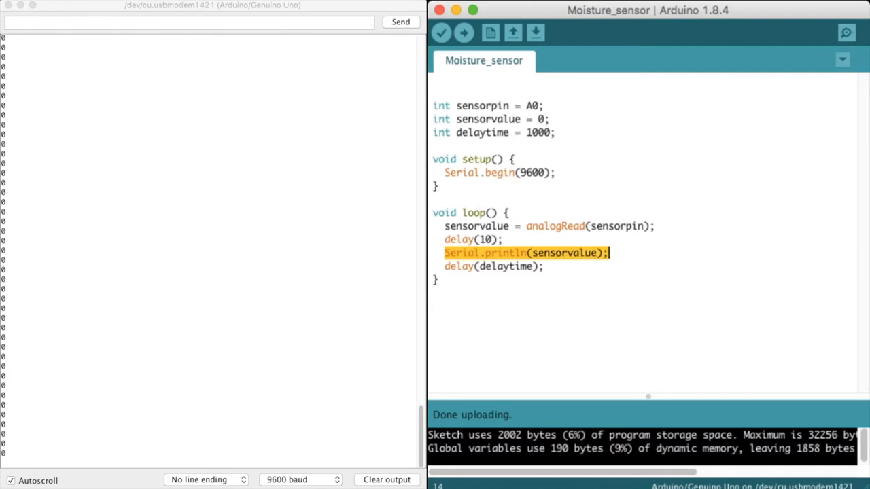
{"action": "double_click", "coordinate": [506, 265]}
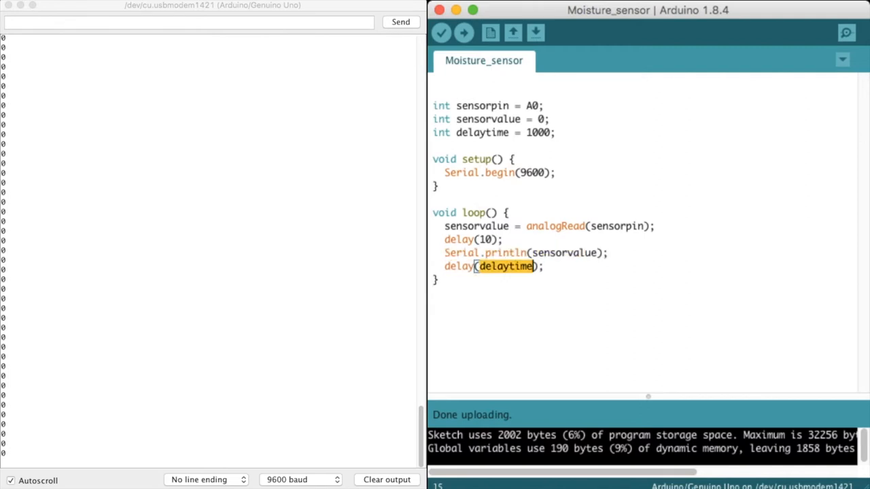
{"action": "left_click", "coordinate": [542, 265]}
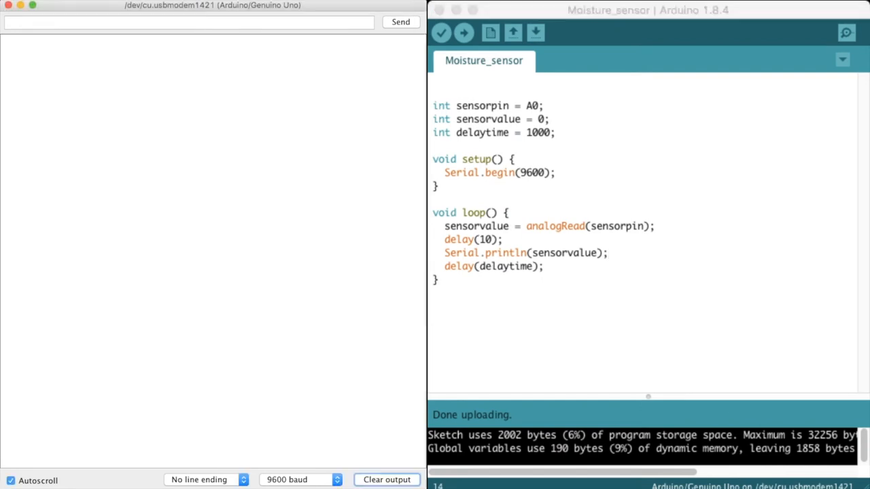
Step: Bring the Serial Monitor forward and watch readings climb from zero to about 70–90
{"action": "left_click", "coordinate": [186, 21]}
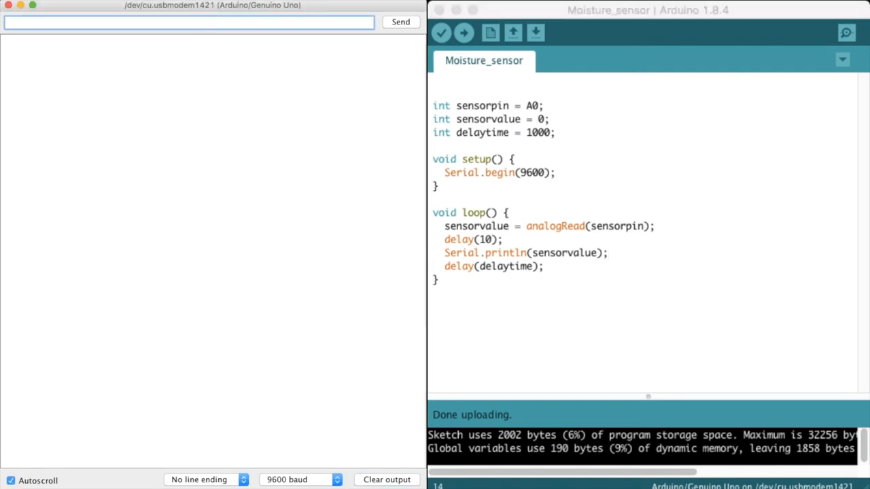
{"action": "left_click", "coordinate": [464, 33]}
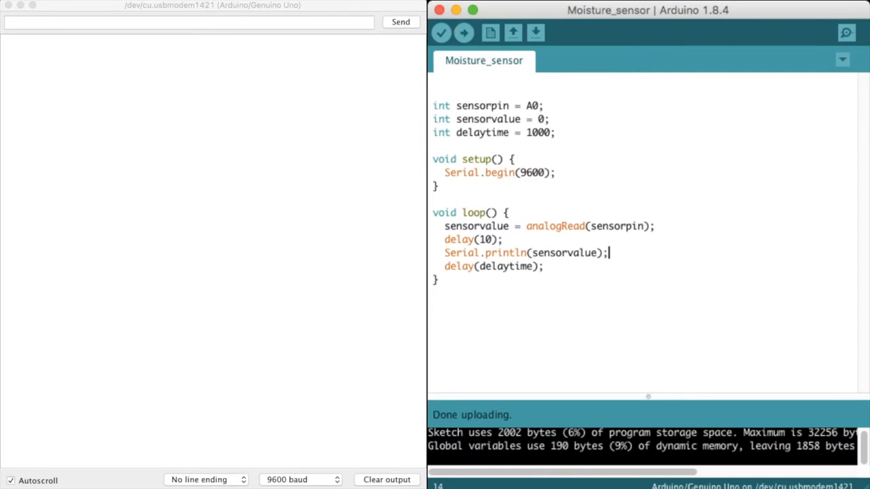
{"action": "left_click", "coordinate": [188, 22]}
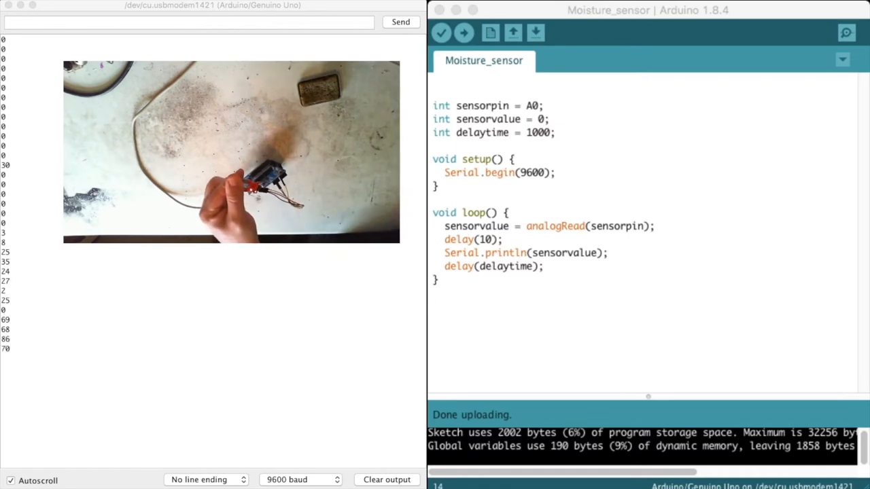
{"action": "left_click", "coordinate": [188, 22]}
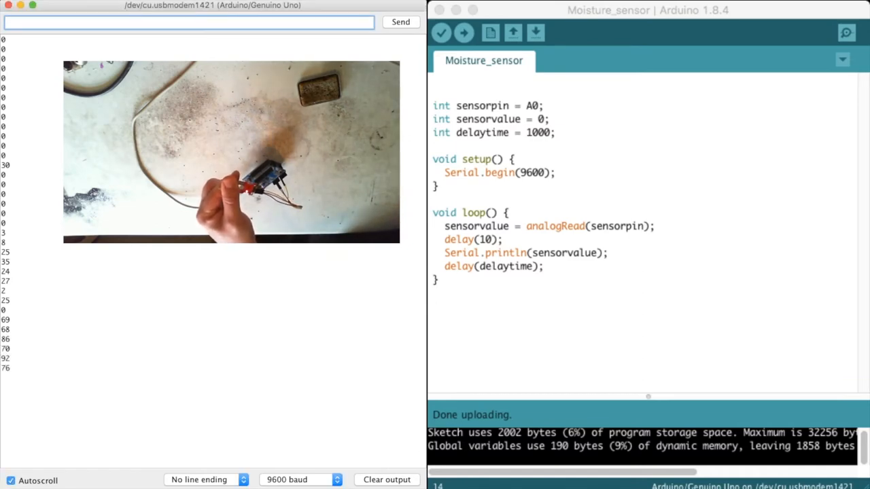